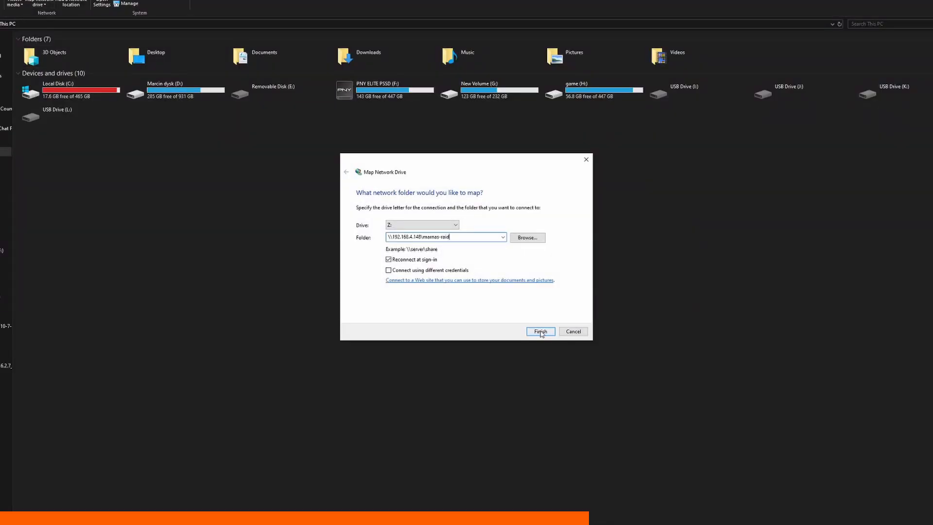
Finish mapping the server share at 192.168.4.148 as drive Z:, reconnecting at sign-in
click(540, 331)
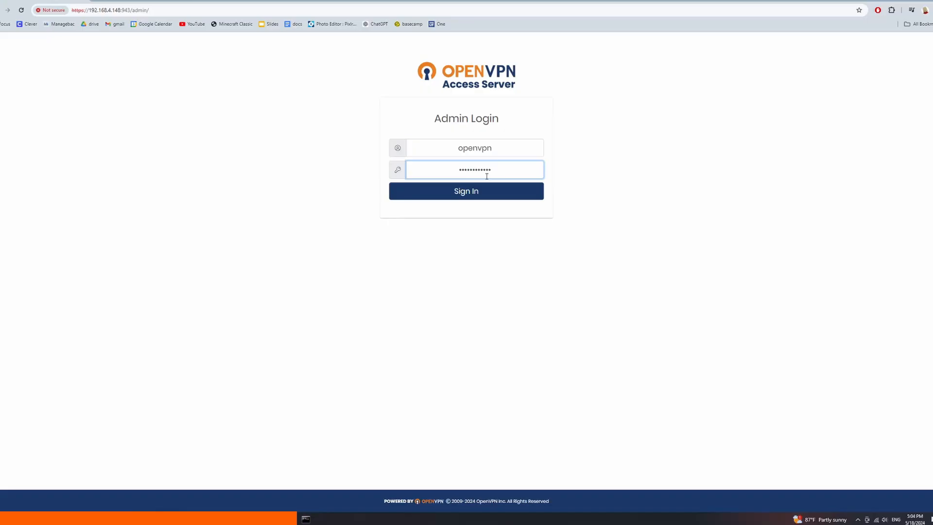
Sign in to the OpenVPN Access Server admin area and agree to the license agreement
click(465, 191)
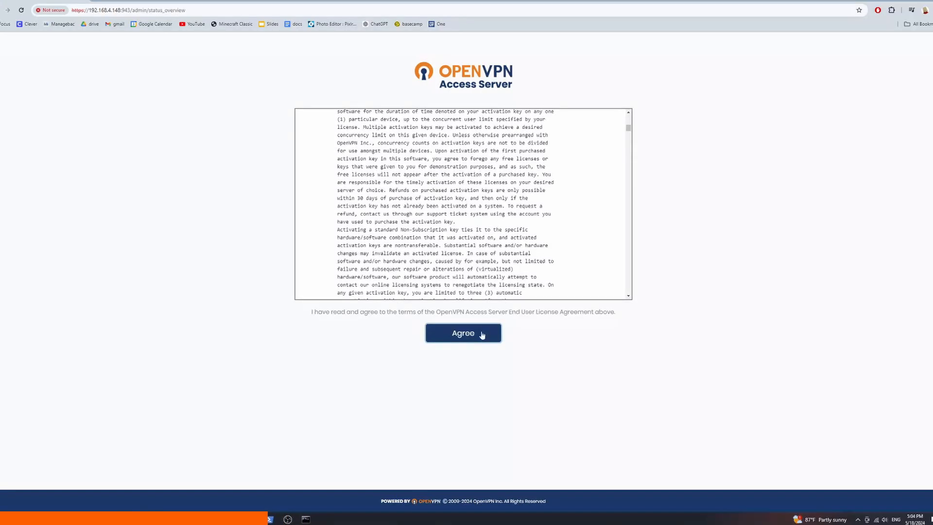
click(463, 332)
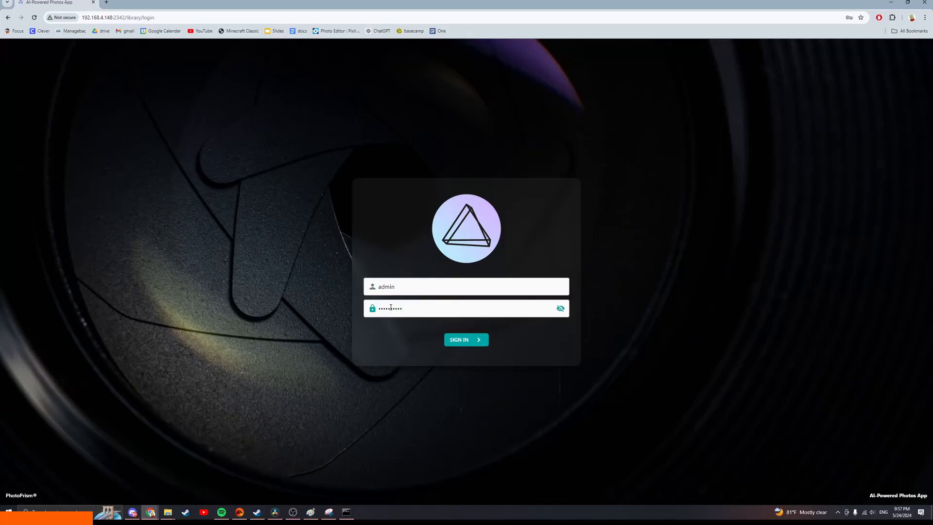
Sign in to PhotoPrism as admin so the originals library can be indexed
click(465, 339)
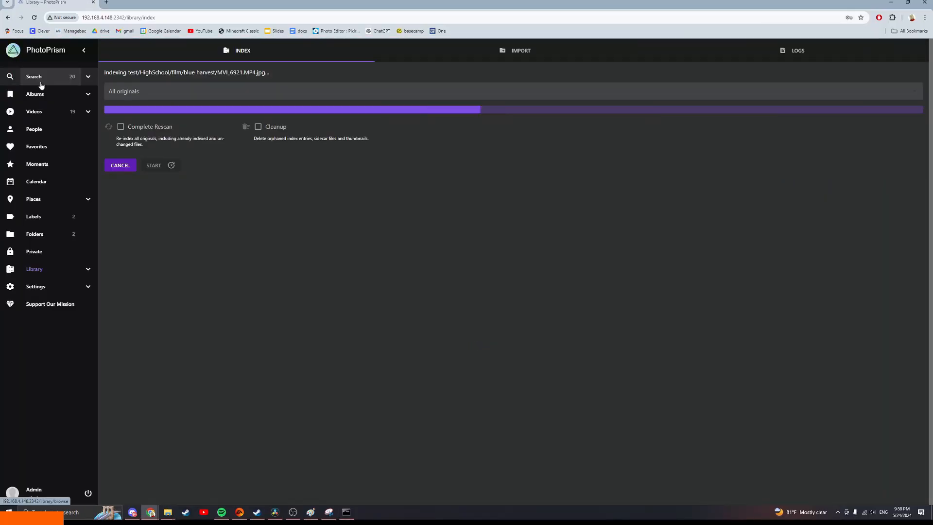